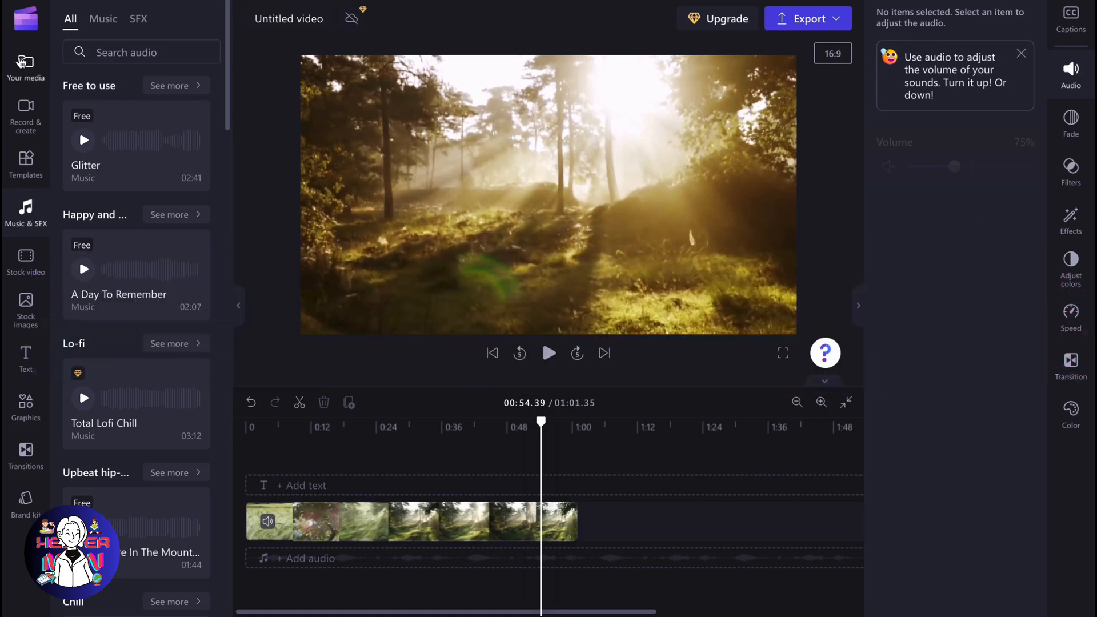
- Show the project's media and move the playhead to about 00:37 in the forest video
click(25, 66)
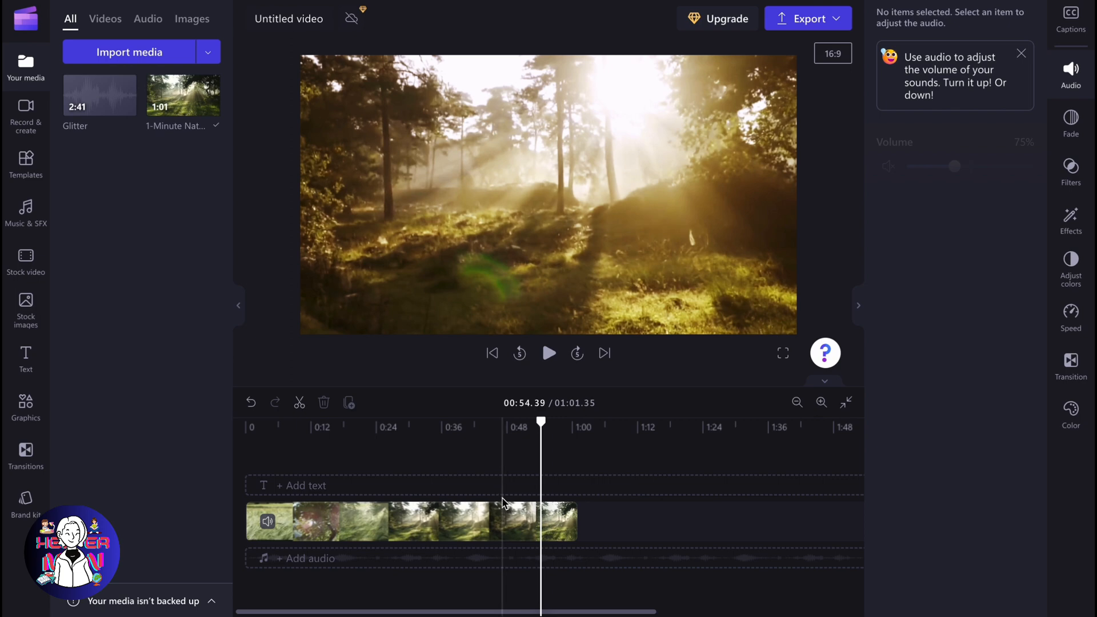
click(821, 402)
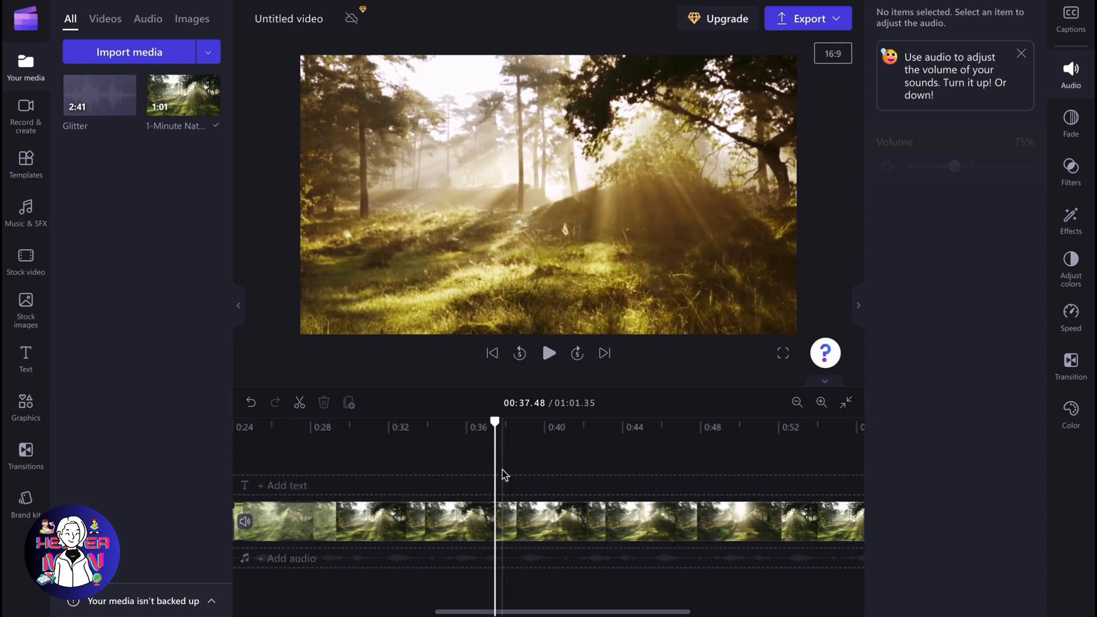
- Snapshot the 00:37.48 forest frame and insert the screenshot at the playhead
click(821, 402)
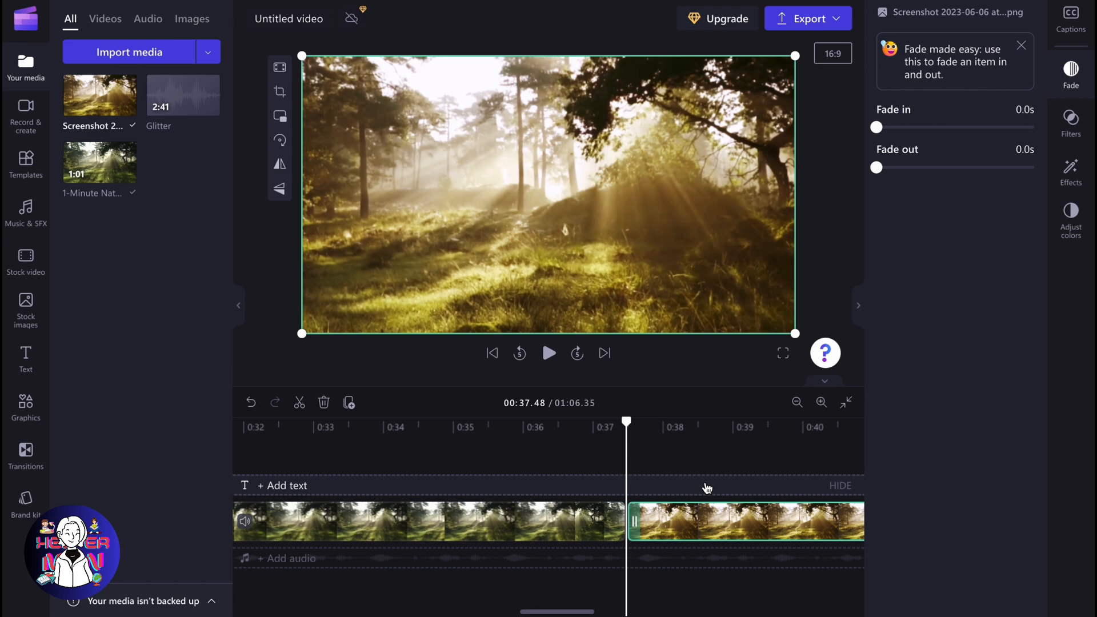
- Select the screenshot clip, then preview playback from around 00:41 and stop it
click(796, 403)
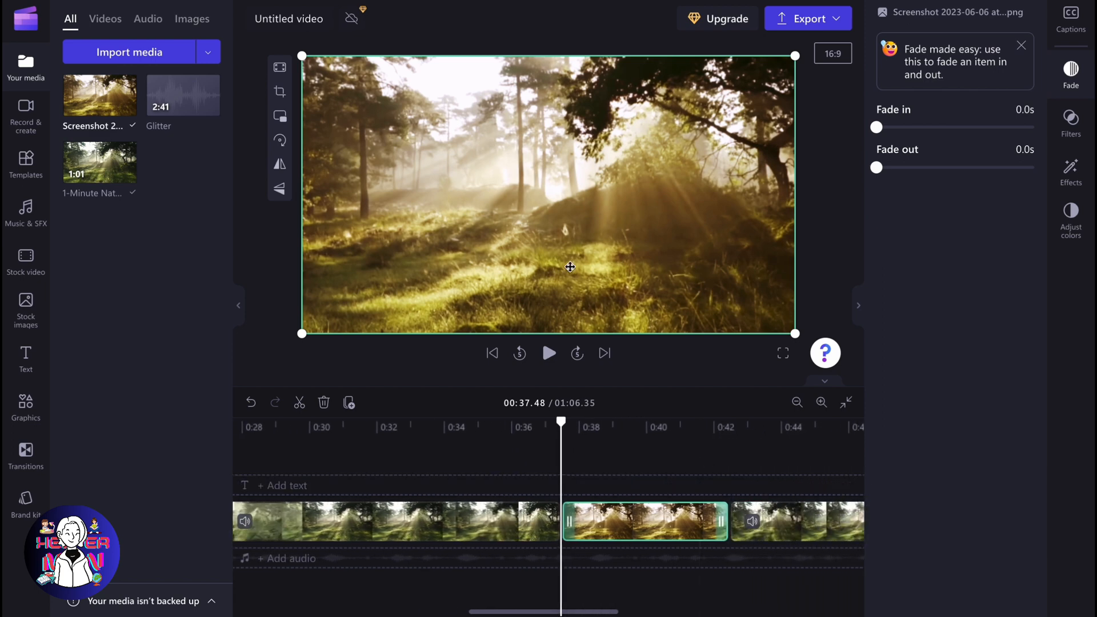
mouse_move(546, 486)
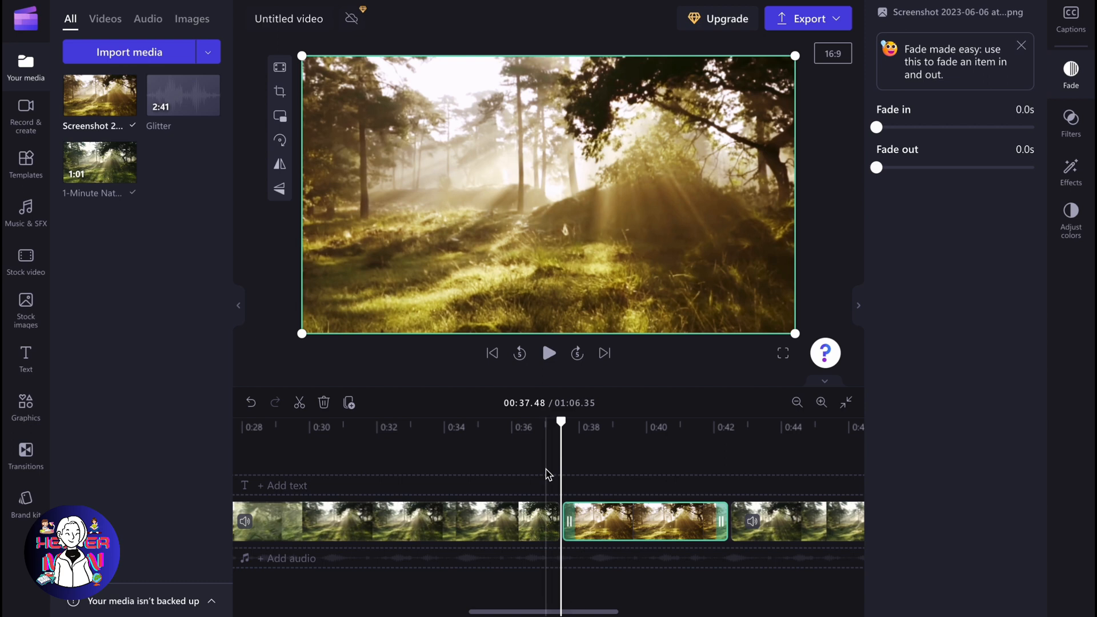
mouse_move(542, 465)
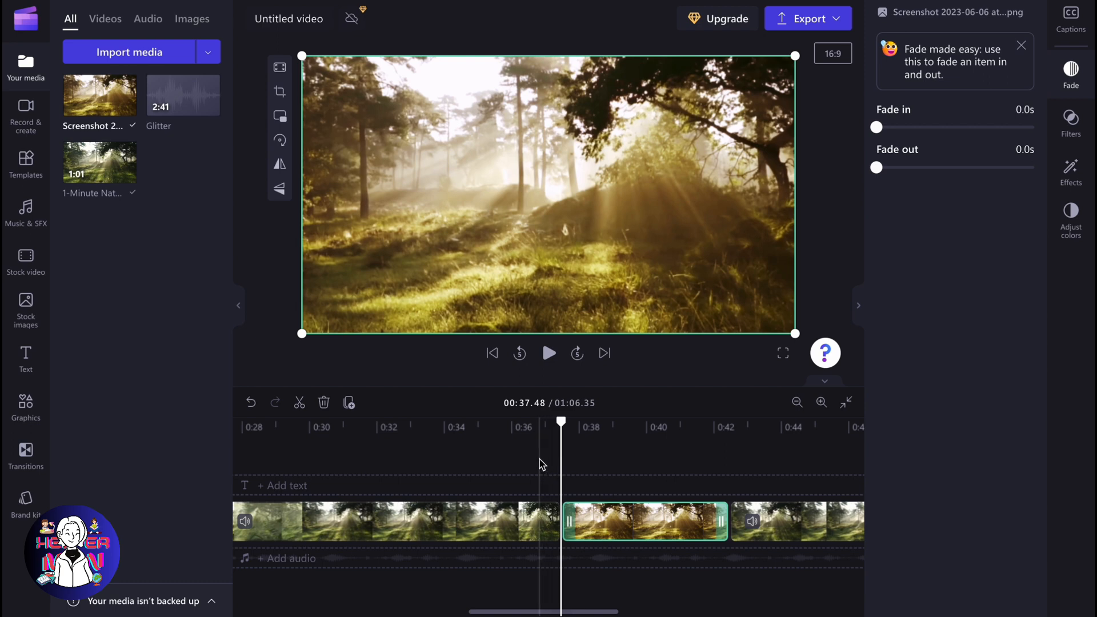
click(549, 352)
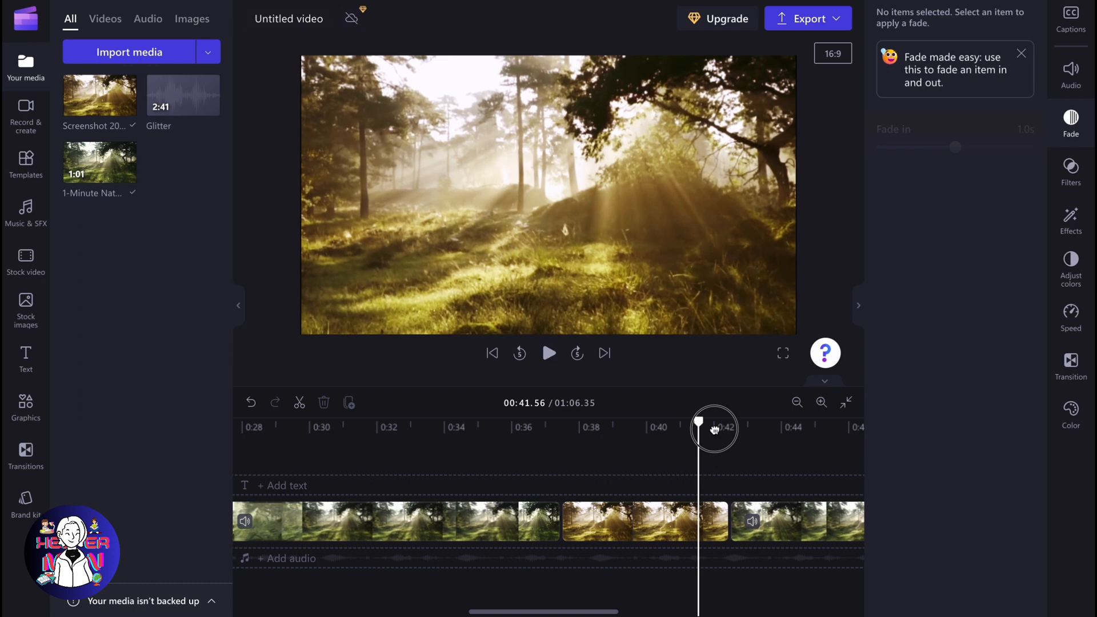
click(548, 353)
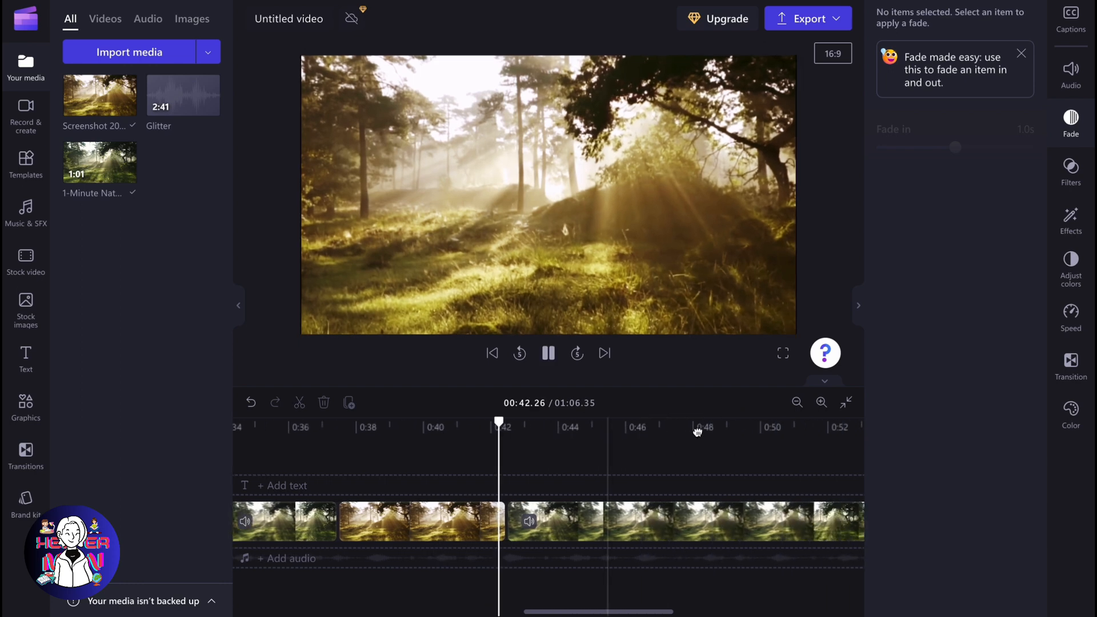
click(549, 353)
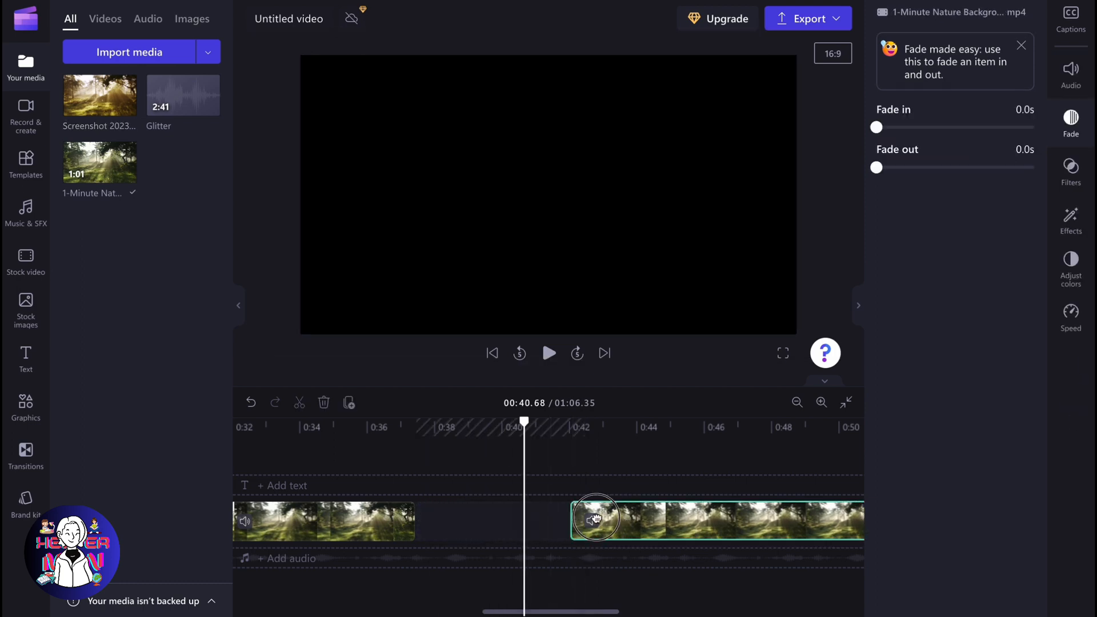
- Close the empty gap, stop at 00:37.53, and split off a single-frame forest clip
click(547, 353)
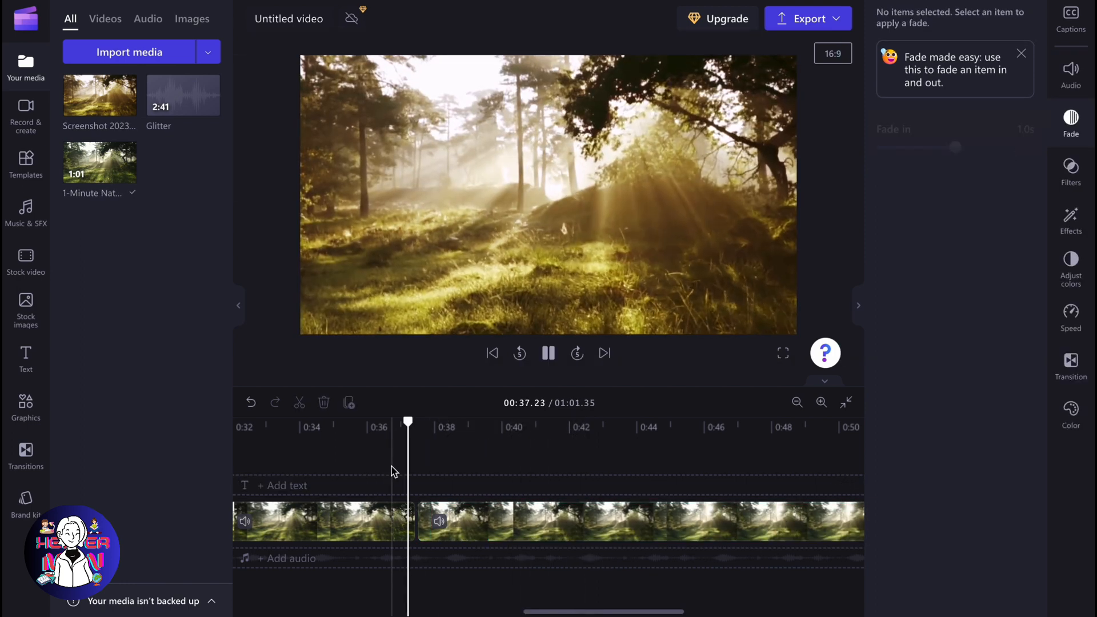
click(548, 353)
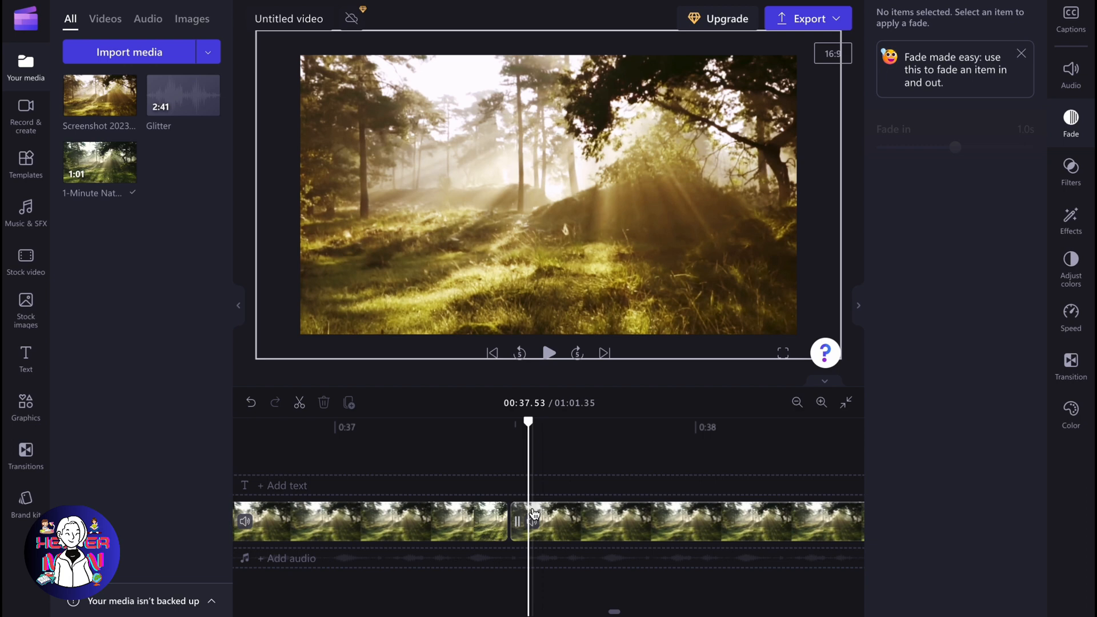
click(657, 521)
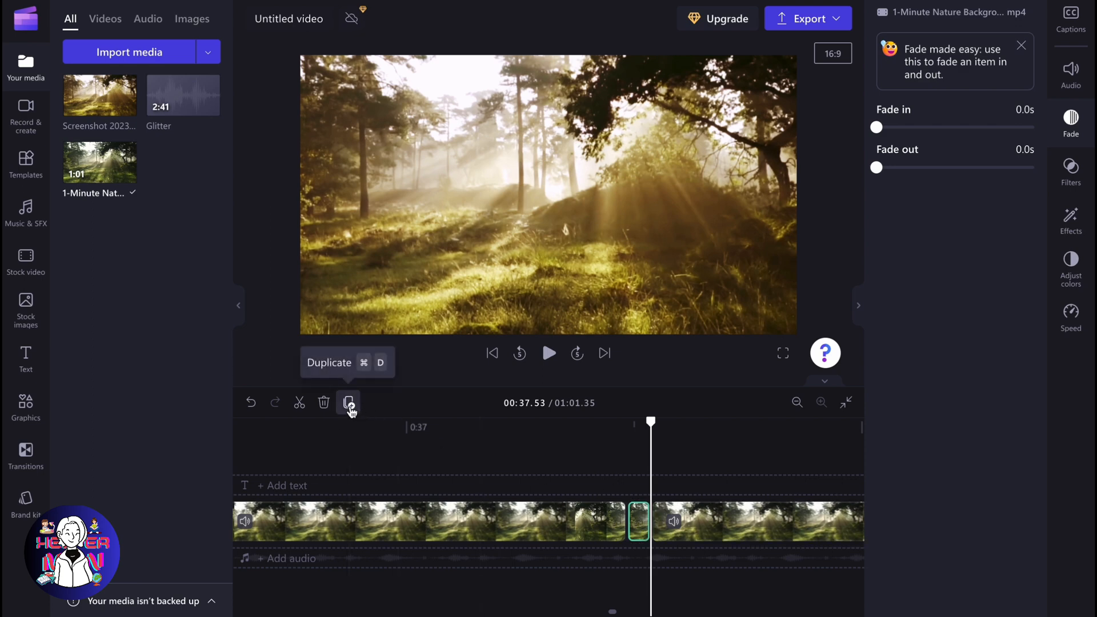
mouse_move(635, 530)
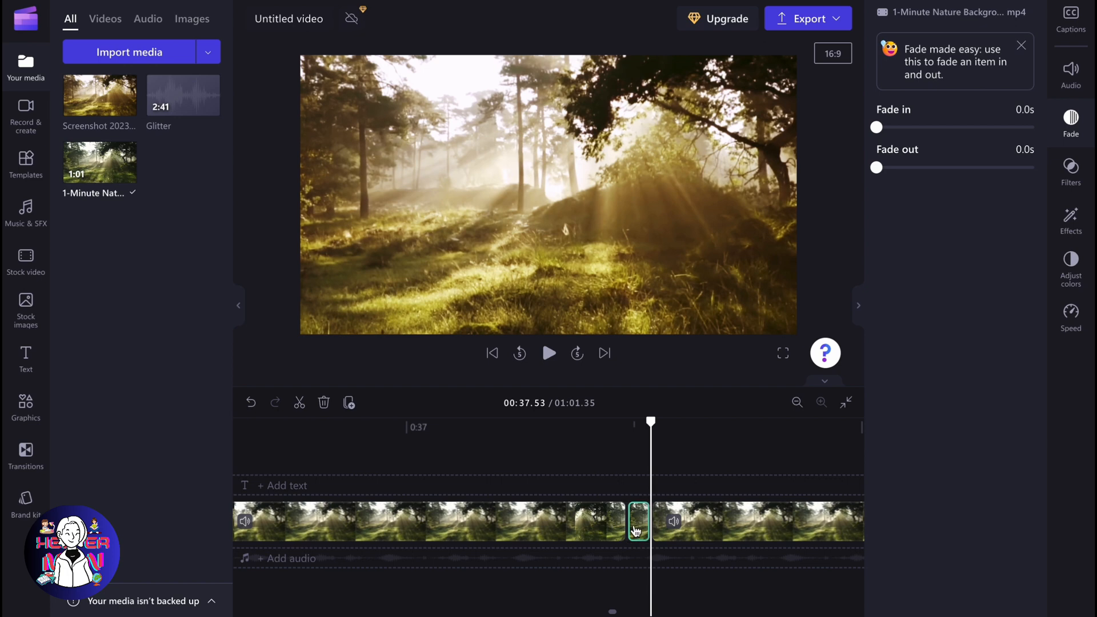
- Open the Speed settings for the one-frame forest clip, still at 1x
click(1070, 317)
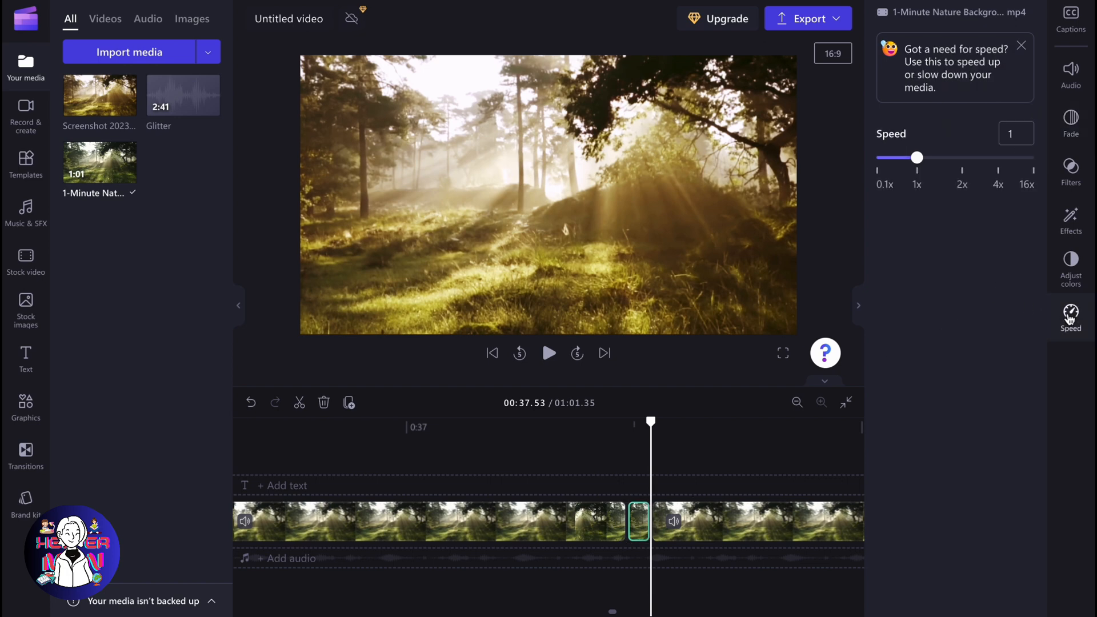
mouse_move(917, 157)
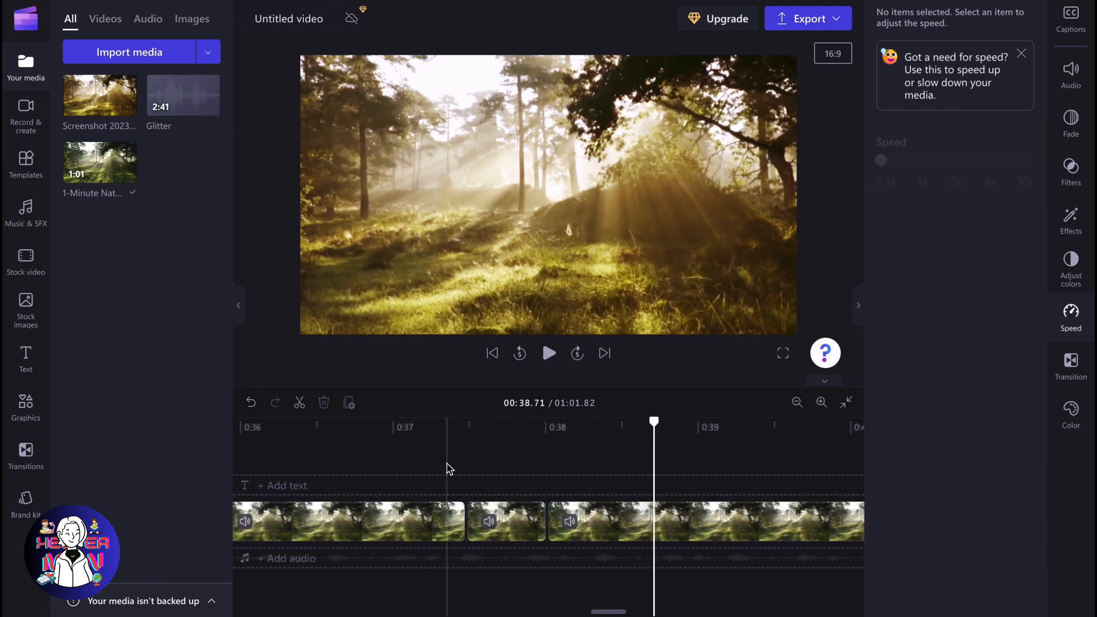
click(532, 422)
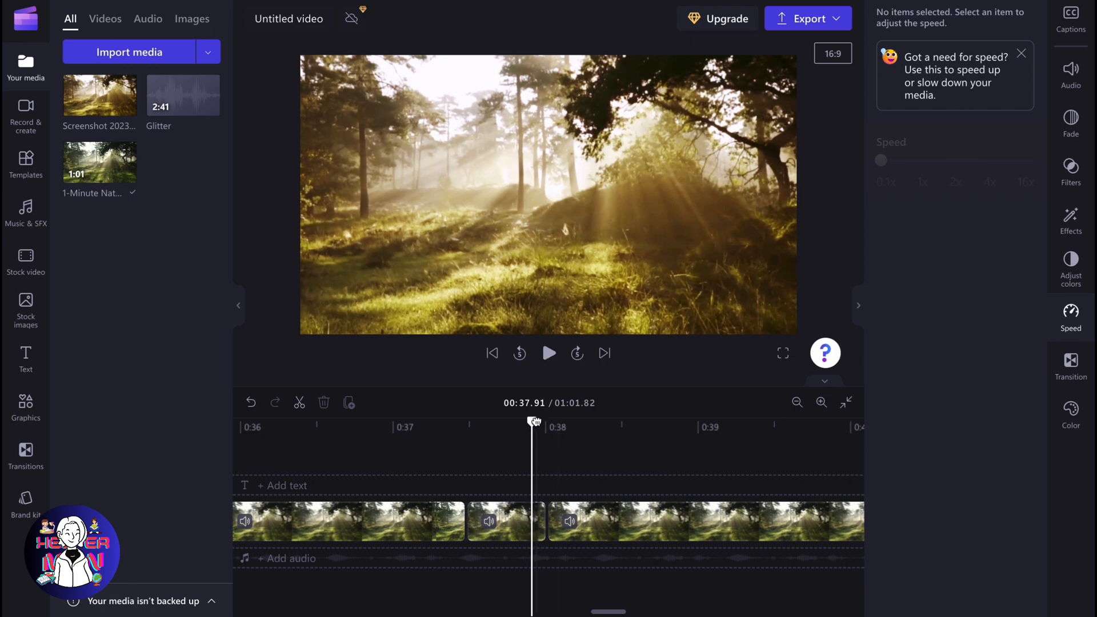
click(549, 353)
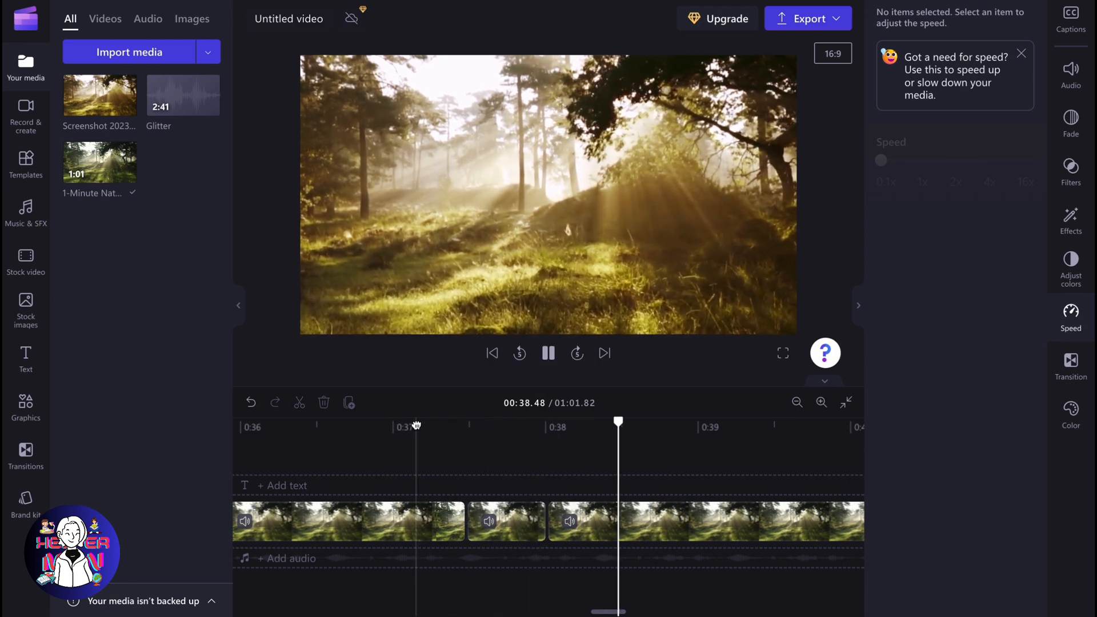
click(549, 353)
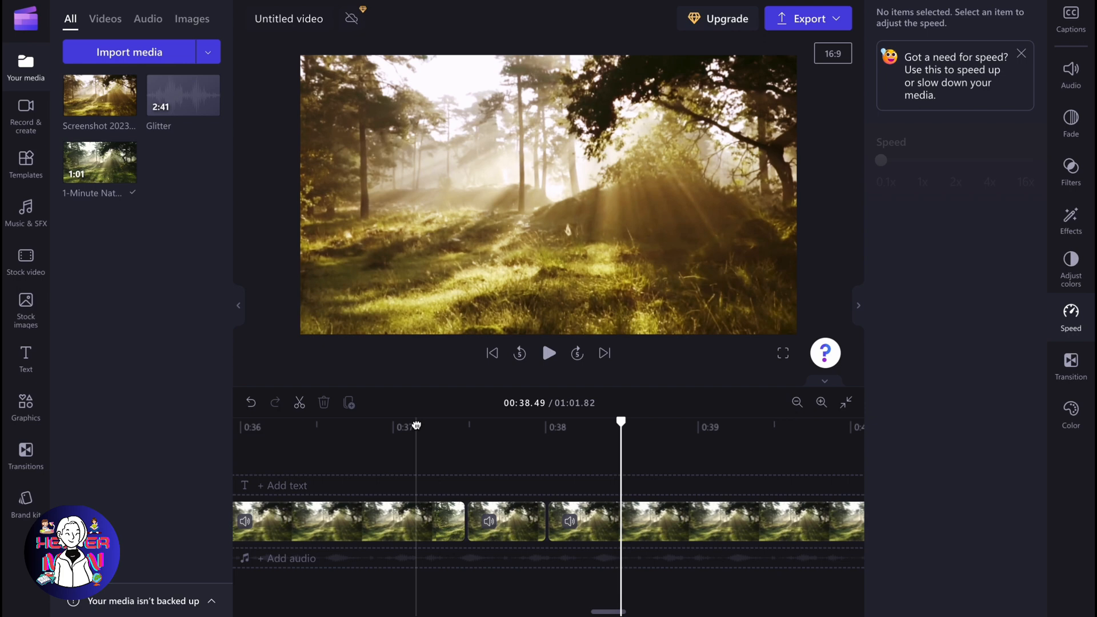
mouse_move(433, 445)
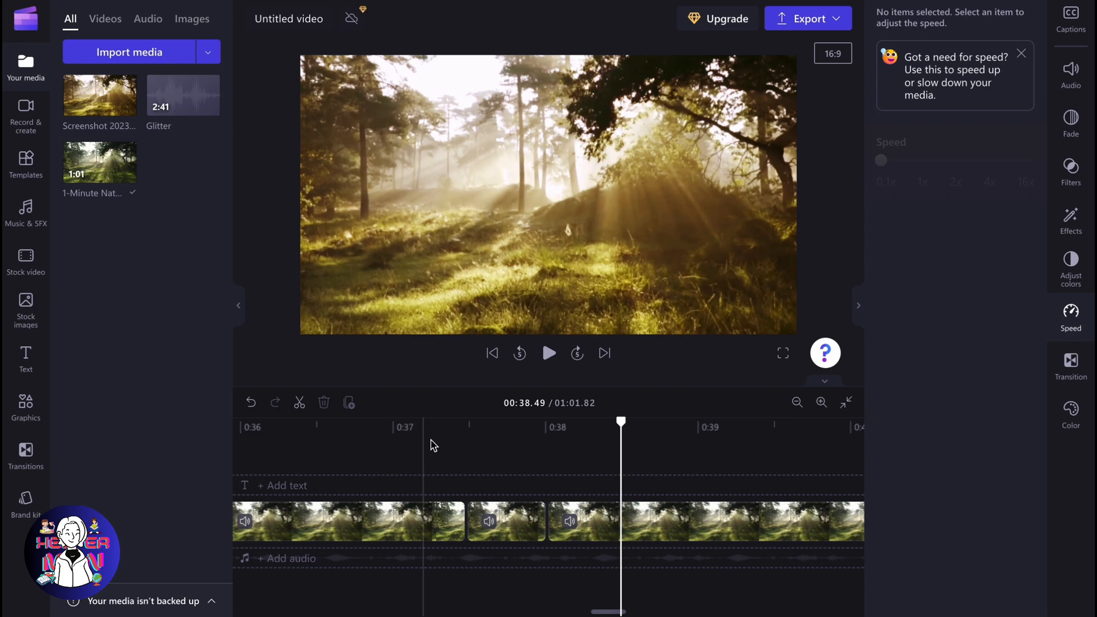
click(527, 427)
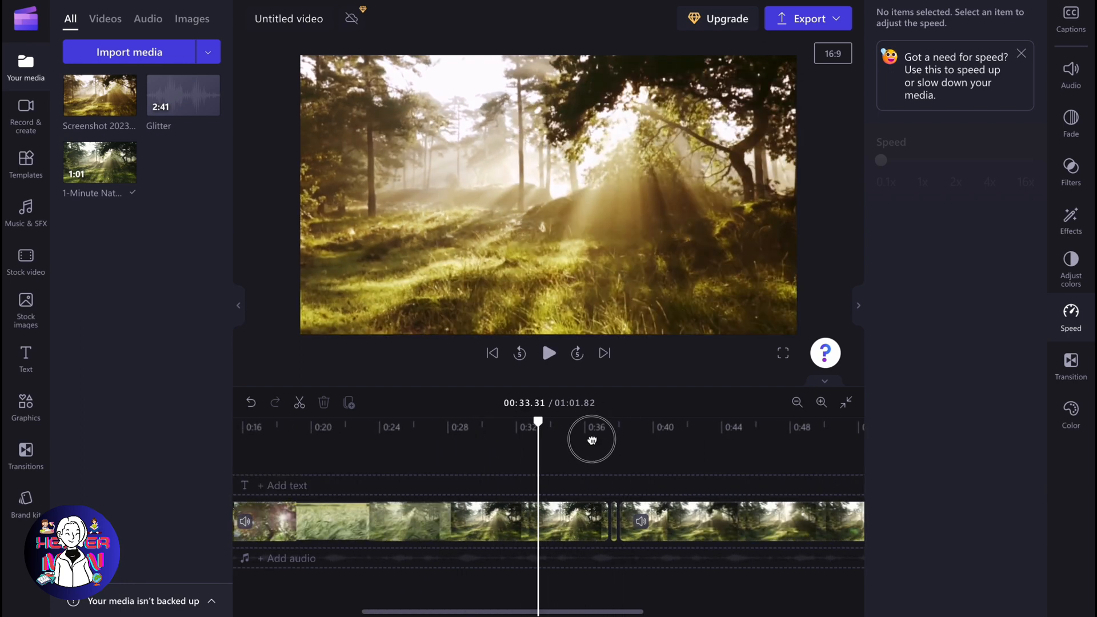
click(548, 352)
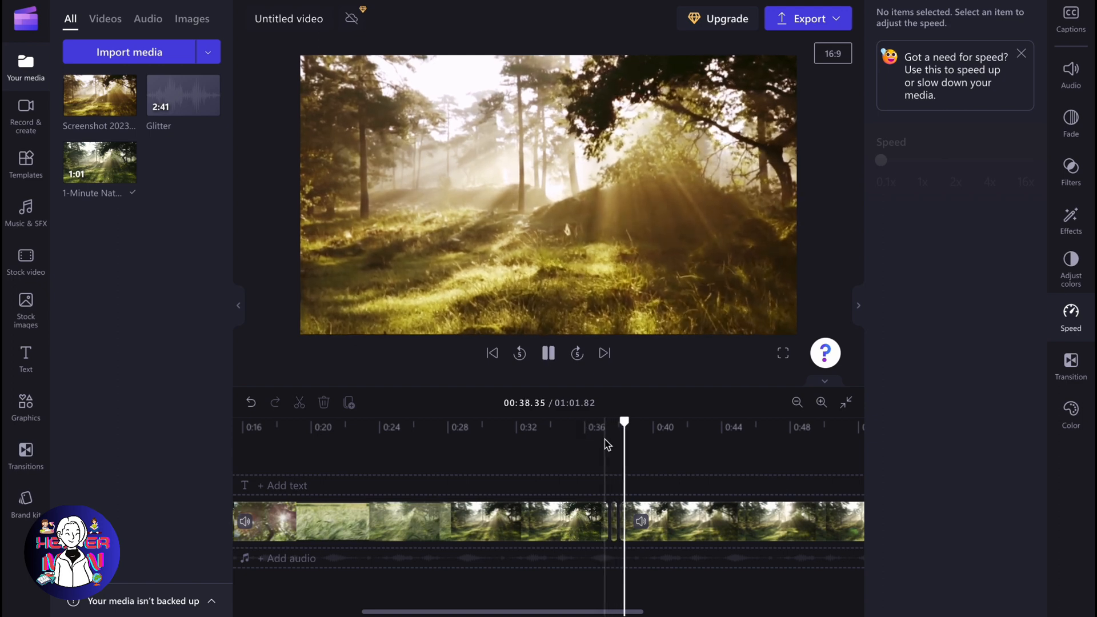
click(549, 352)
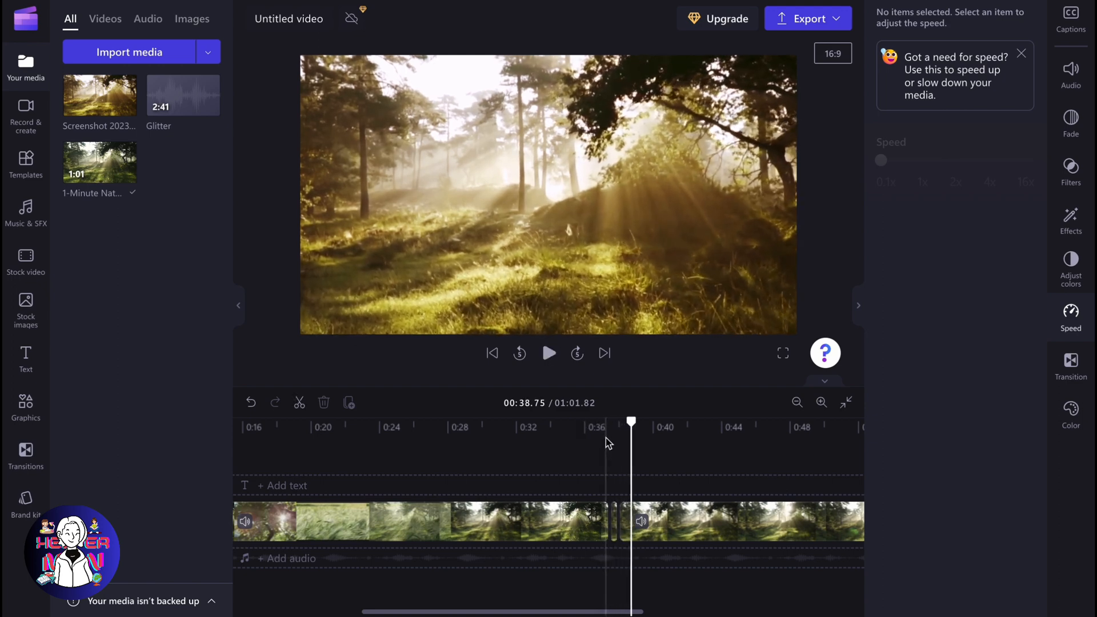